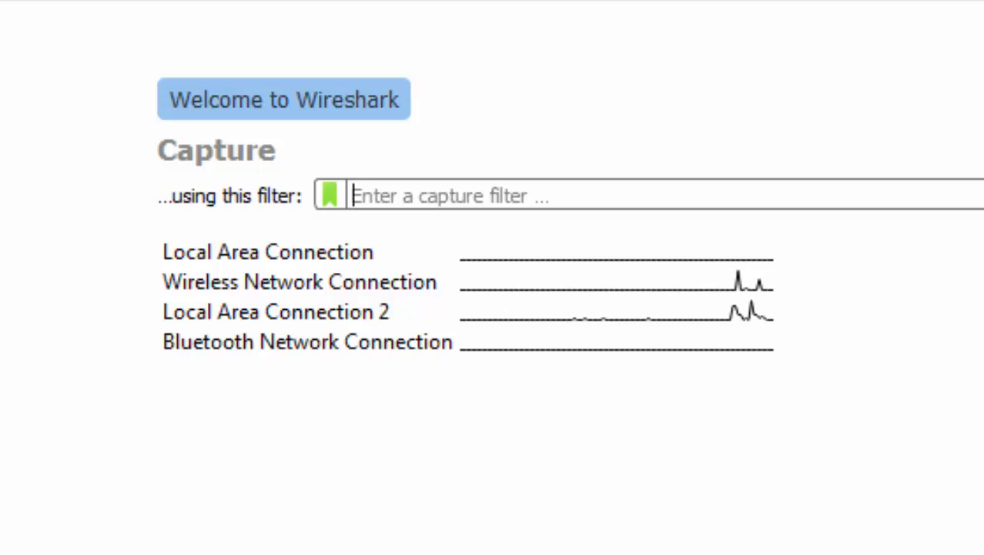
mouse_move(353, 319)
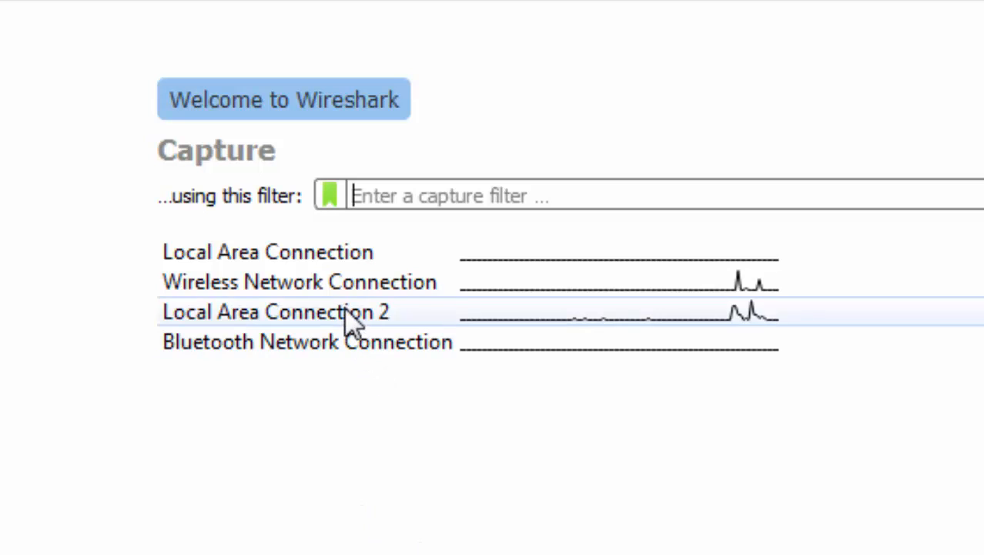
mouse_move(327, 289)
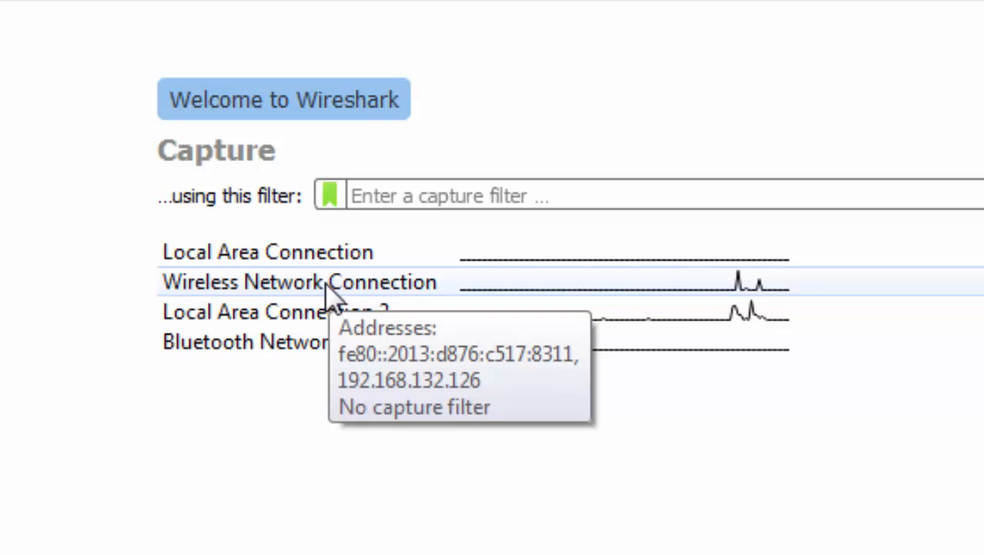
Begin a live packet capture on the Wireless Network Connection interface
double_click(299, 281)
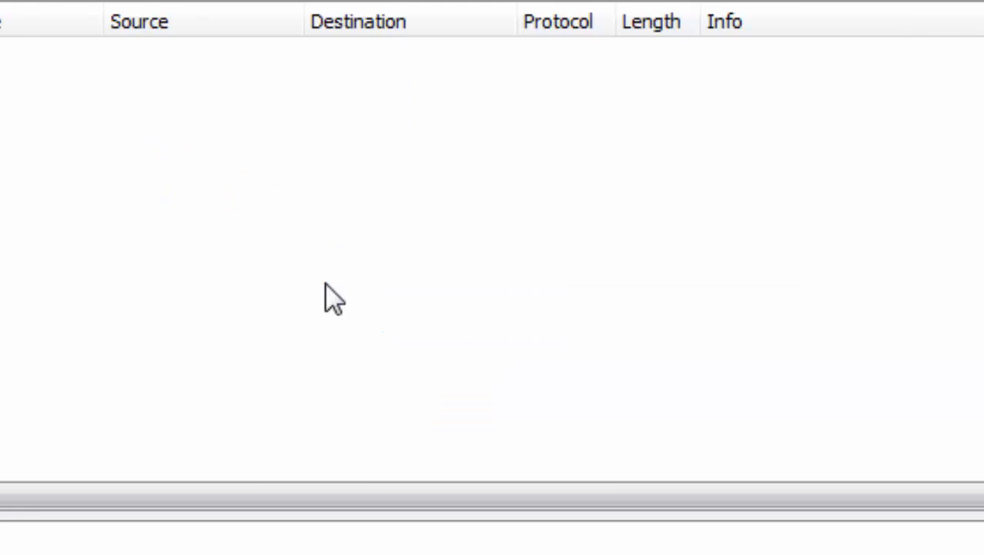
mouse_move(245, 54)
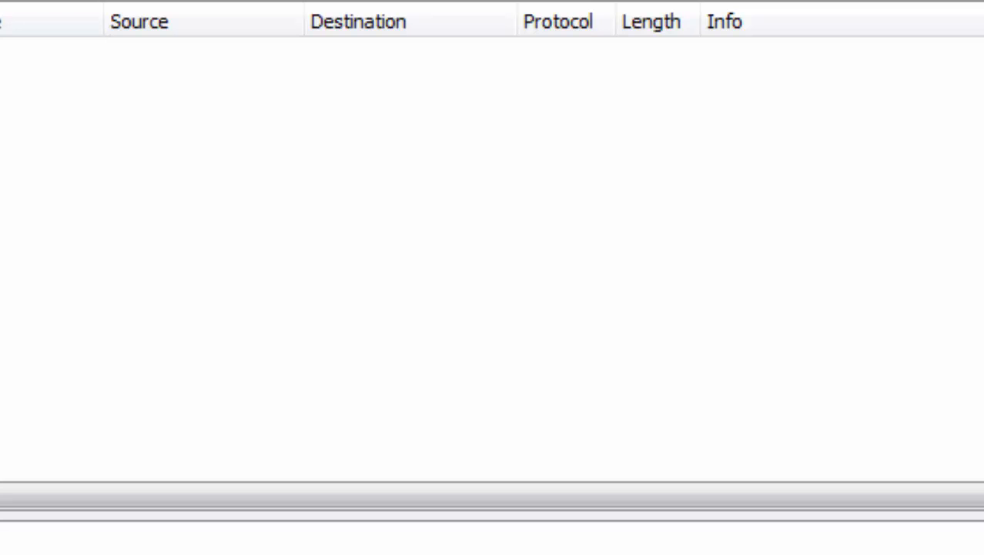
mouse_move(239, 208)
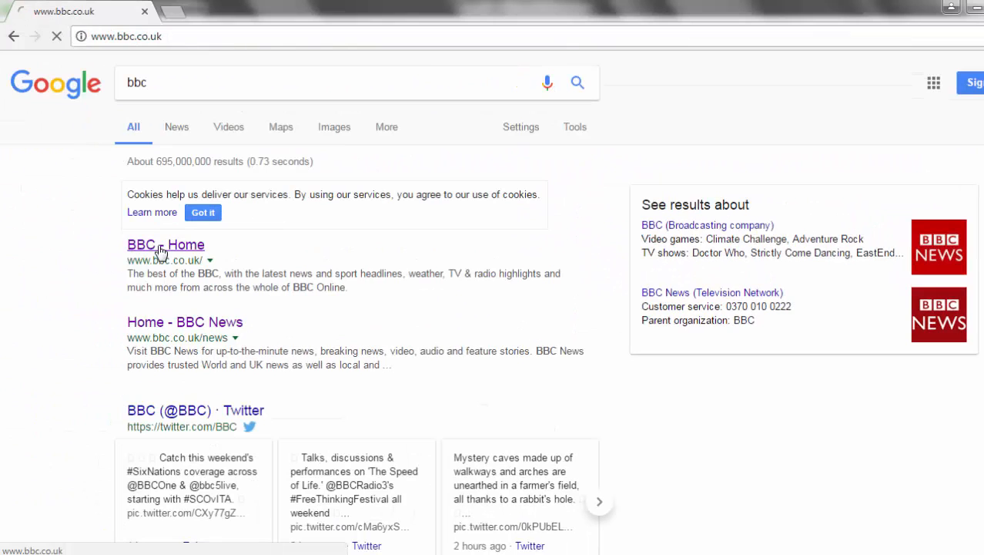
Follow the 'BBC - Home' result in Chrome to generate BBC traffic
click(165, 244)
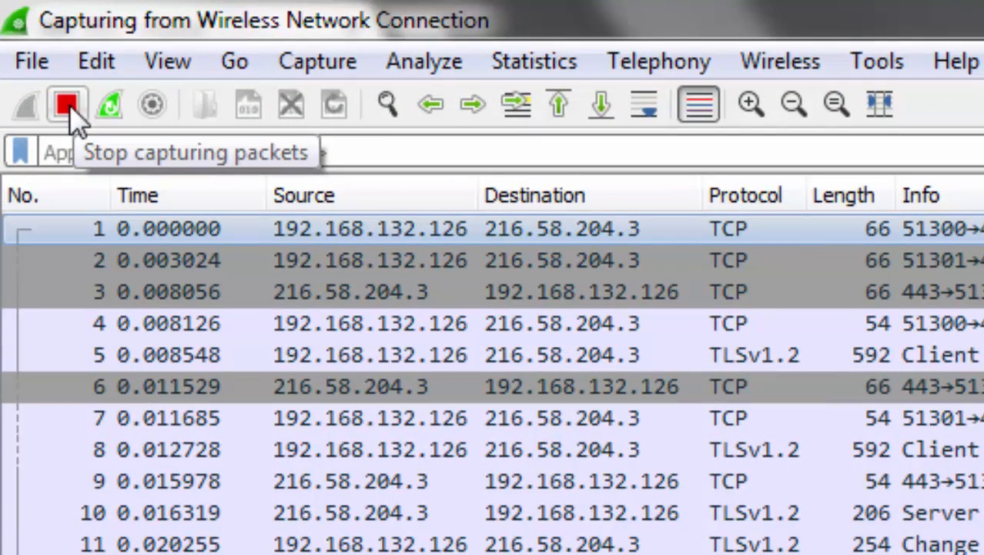
click(67, 104)
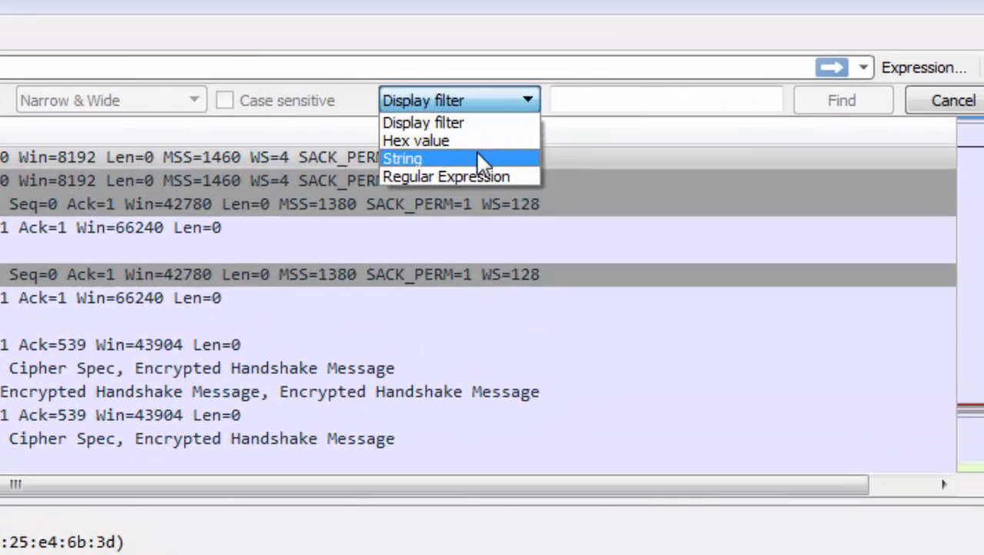
click(402, 158)
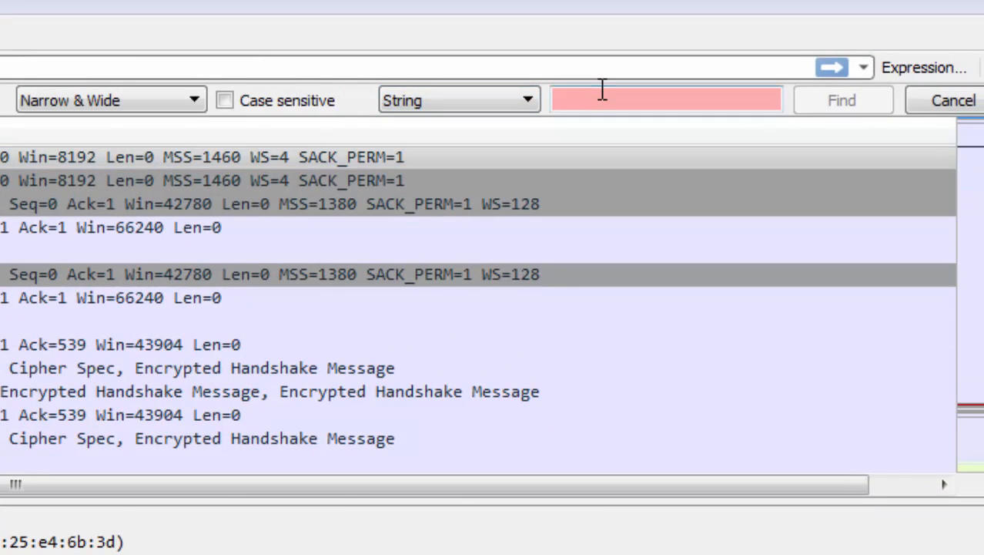
text(bbc)
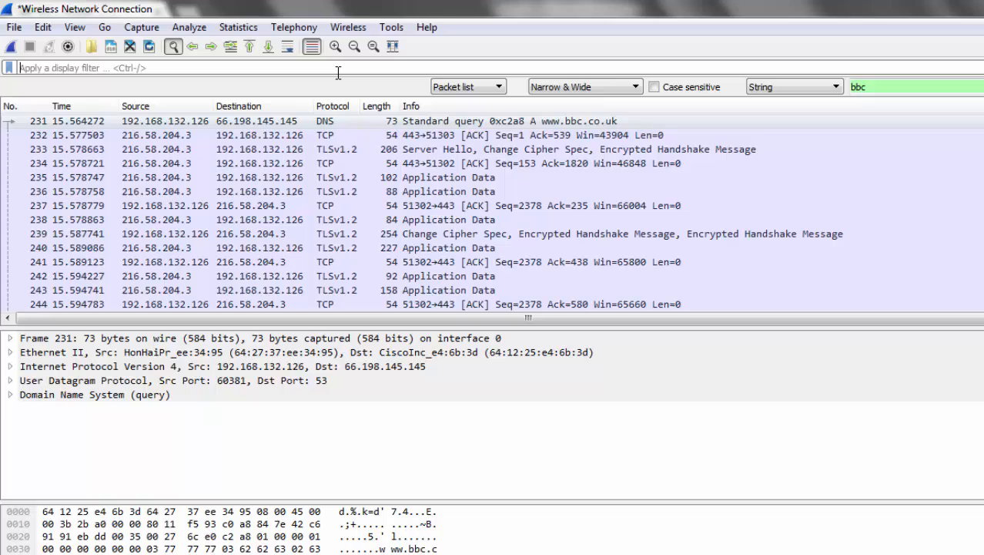
text(dns)
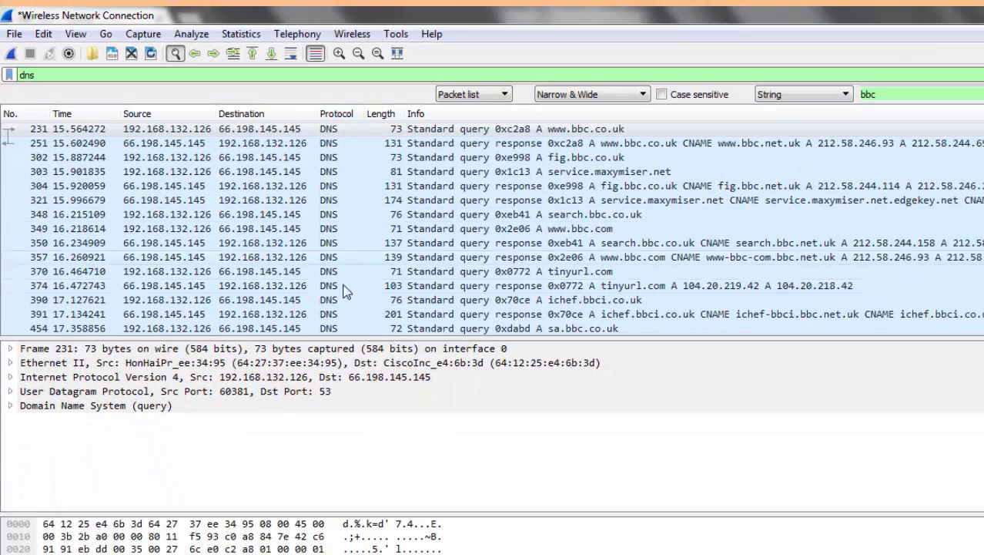
click(336, 113)
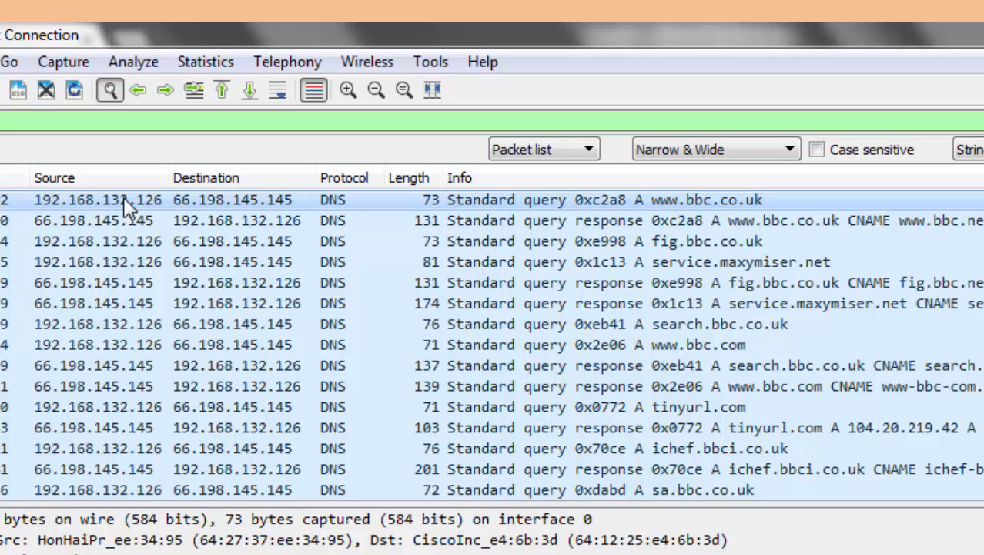
mouse_move(220, 201)
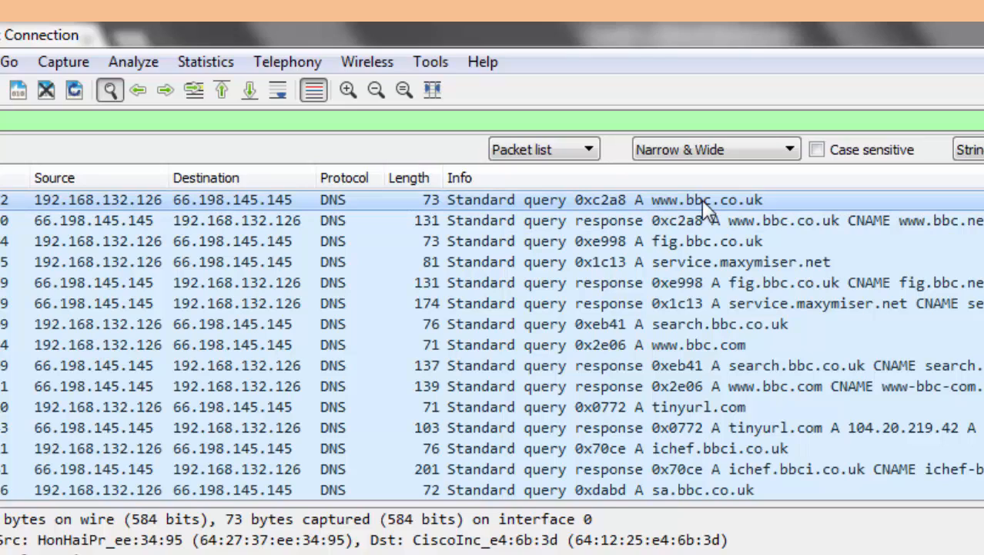
mouse_move(738, 214)
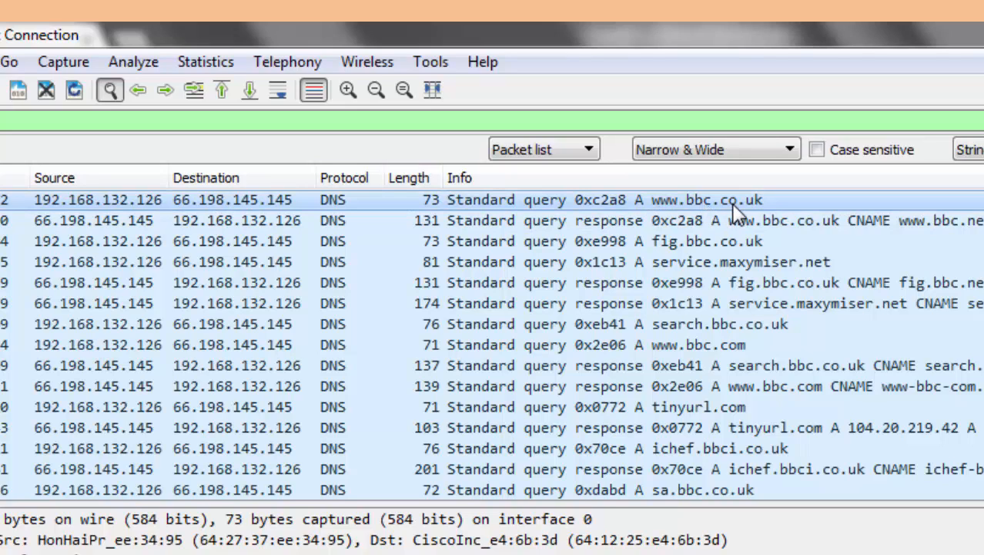
mouse_move(748, 210)
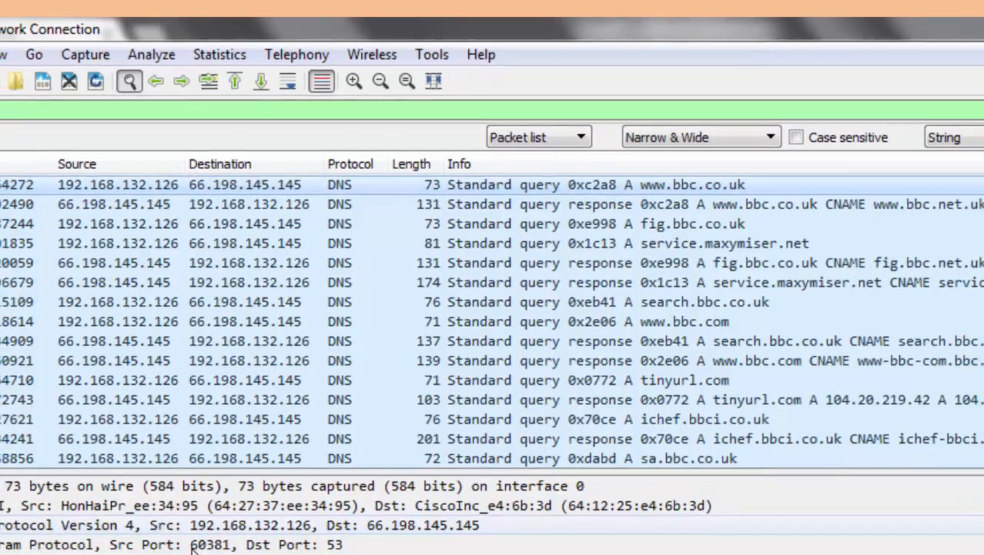
click(11, 439)
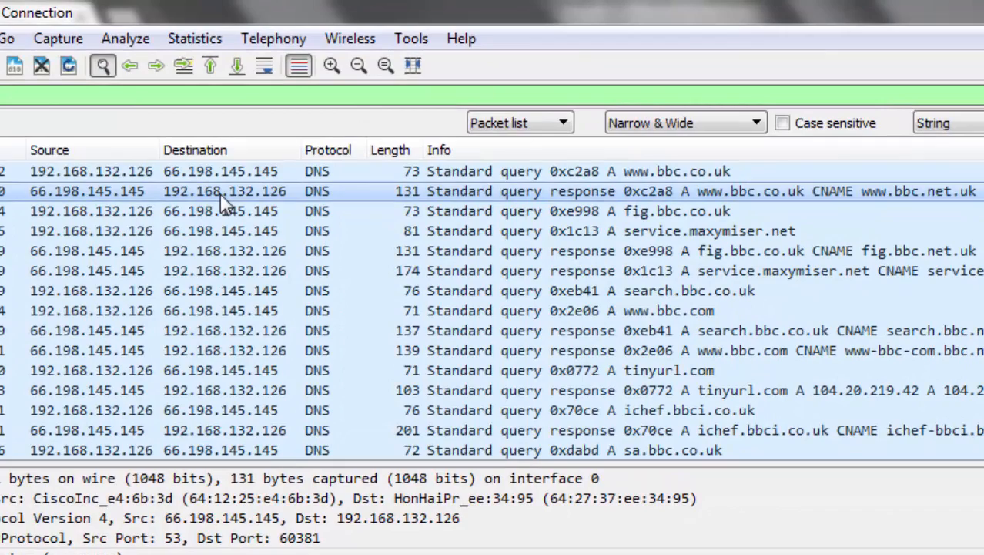
text(bbc)
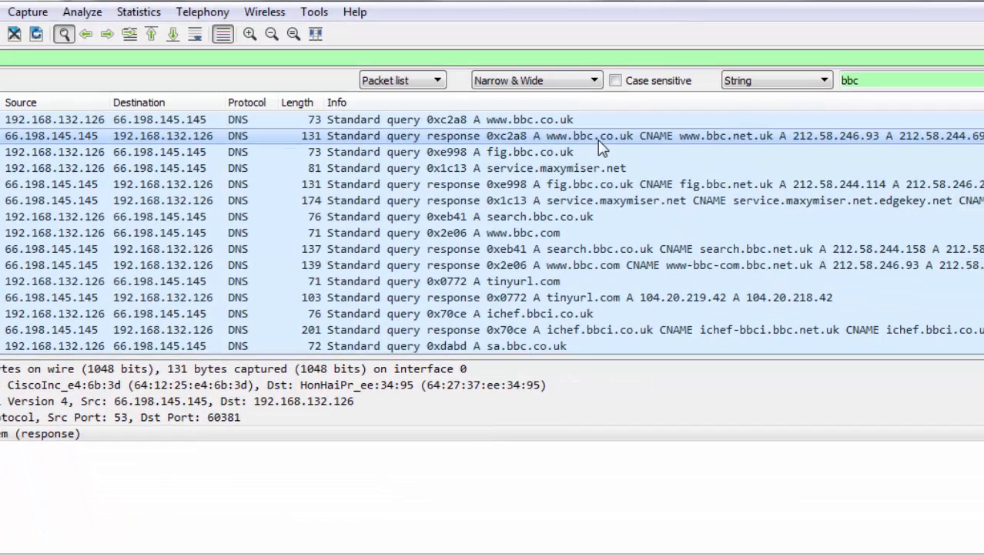
mouse_move(795, 148)
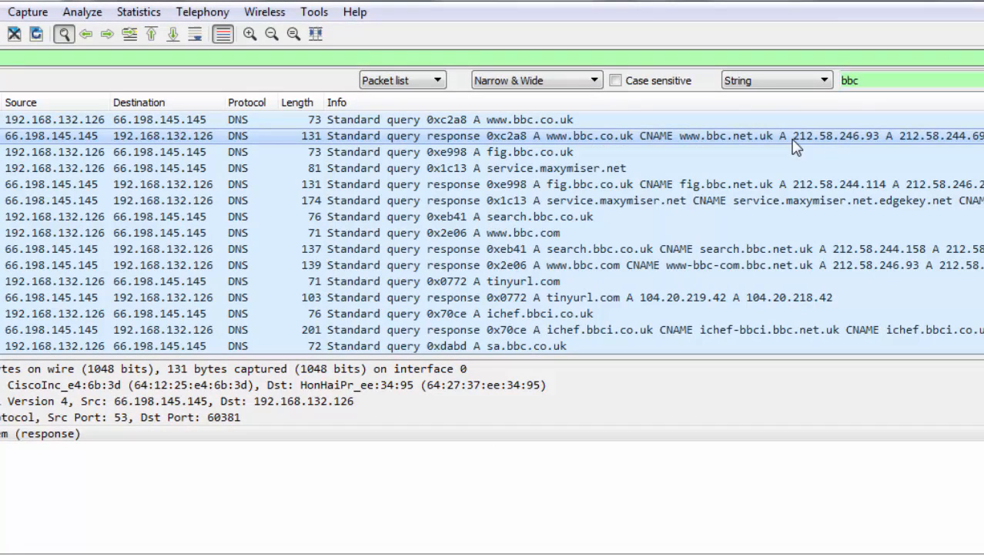
mouse_move(861, 145)
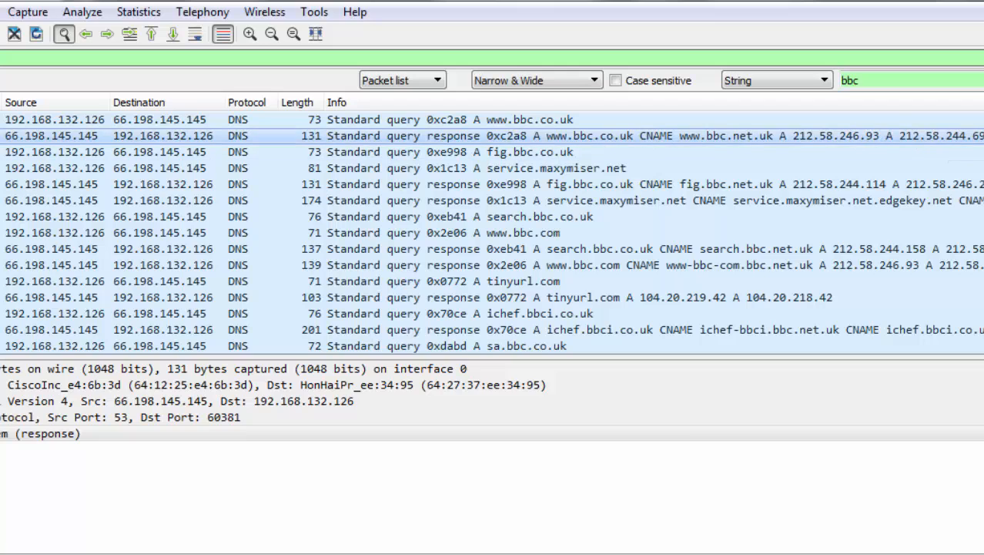
mouse_move(924, 151)
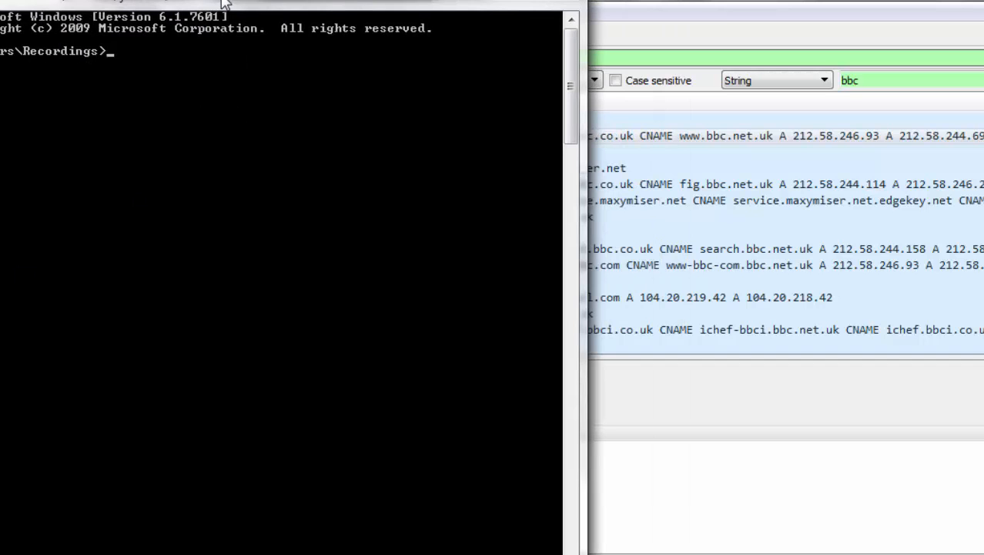
Use nslookup via server 8.8.8.8 to resolve 212.58.244.114 to fmt-vip57.telhc.bbc.co.uk
text(nslookup)
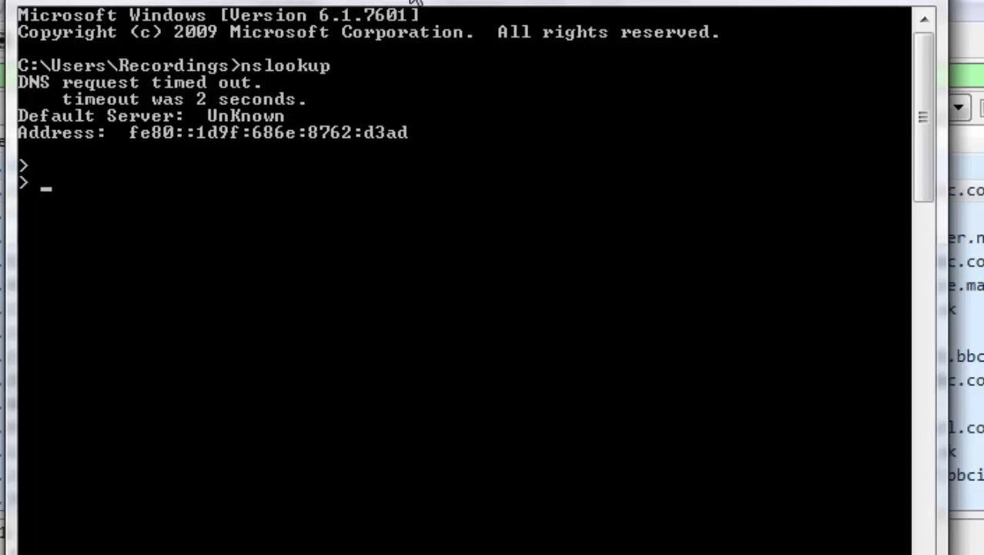
text(server)
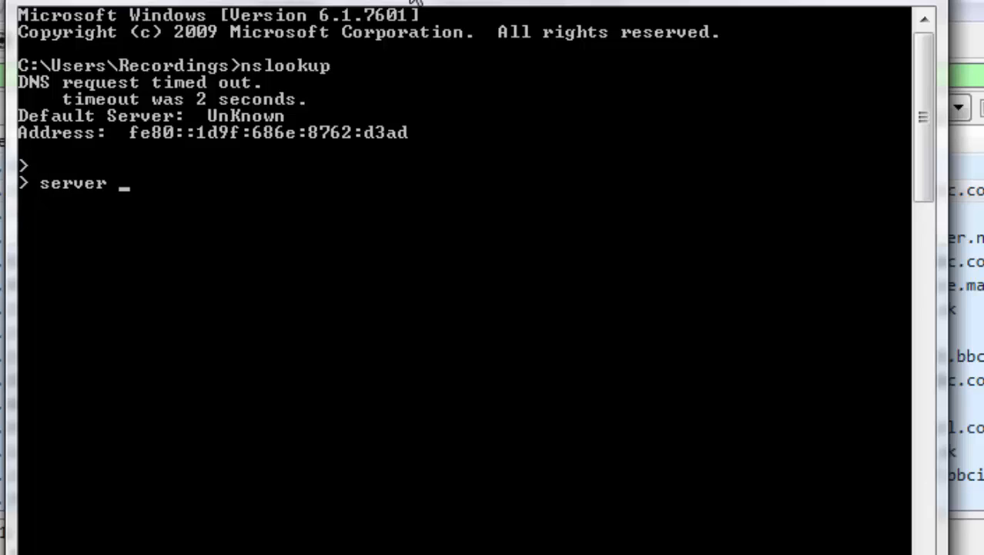
text(8.8.8.8)
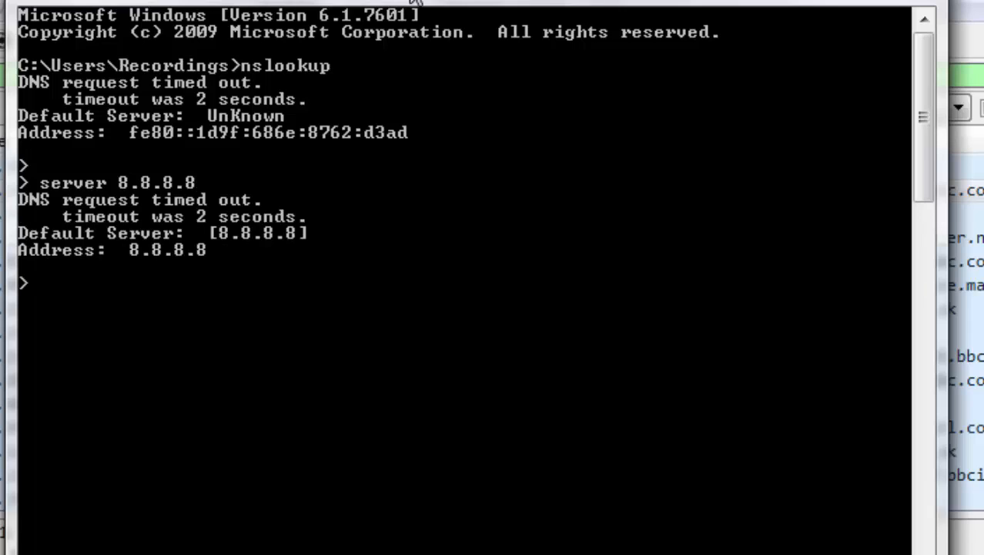
text(212)
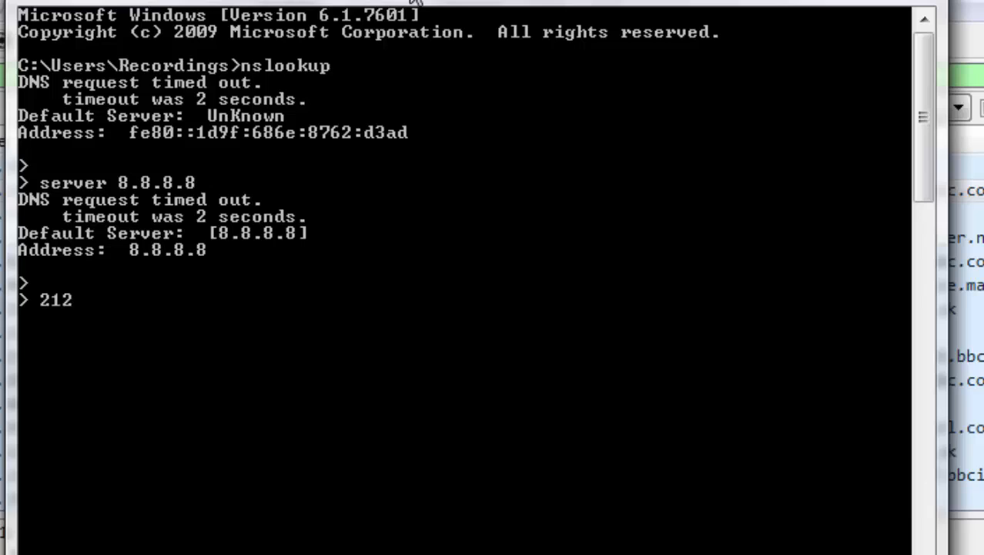
text(.)
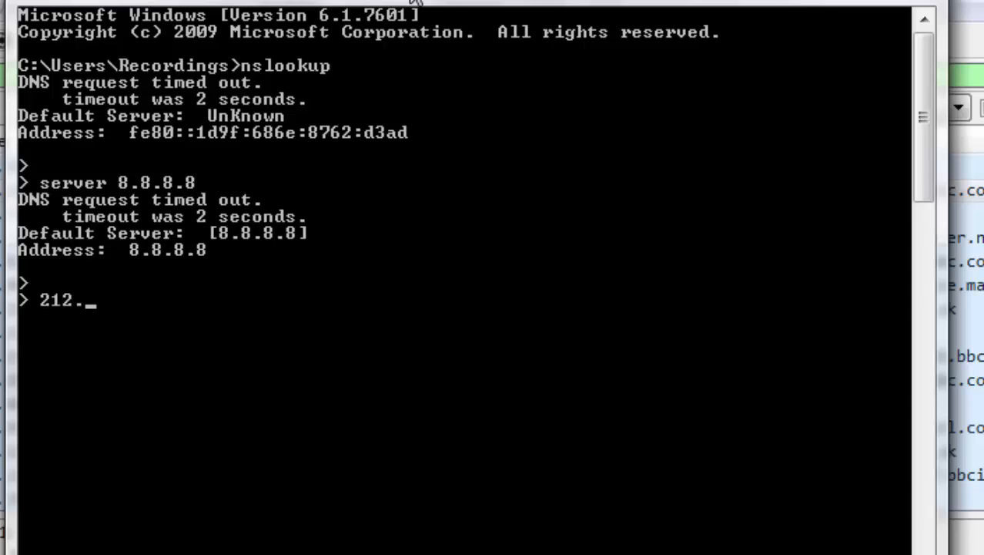
text(58.244.114)
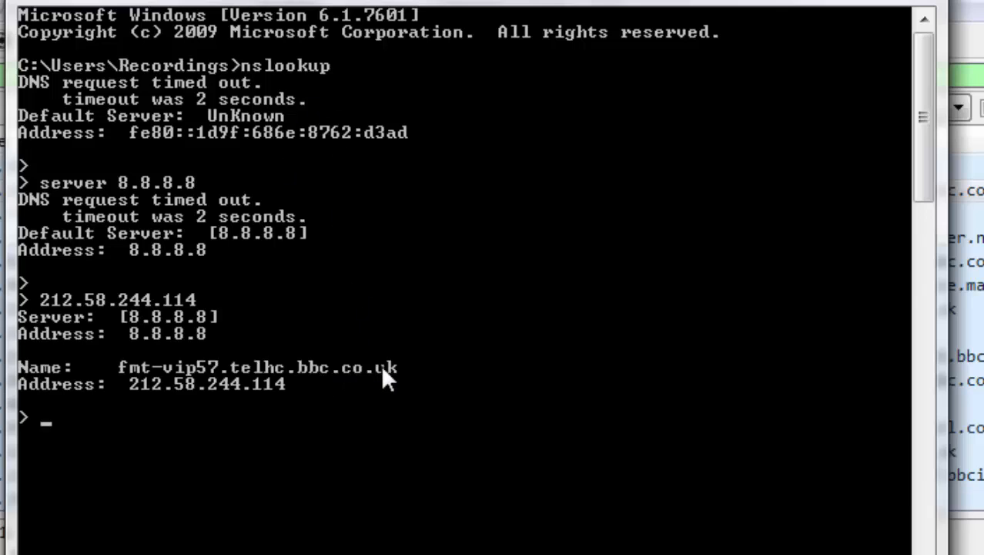
mouse_move(362, 381)
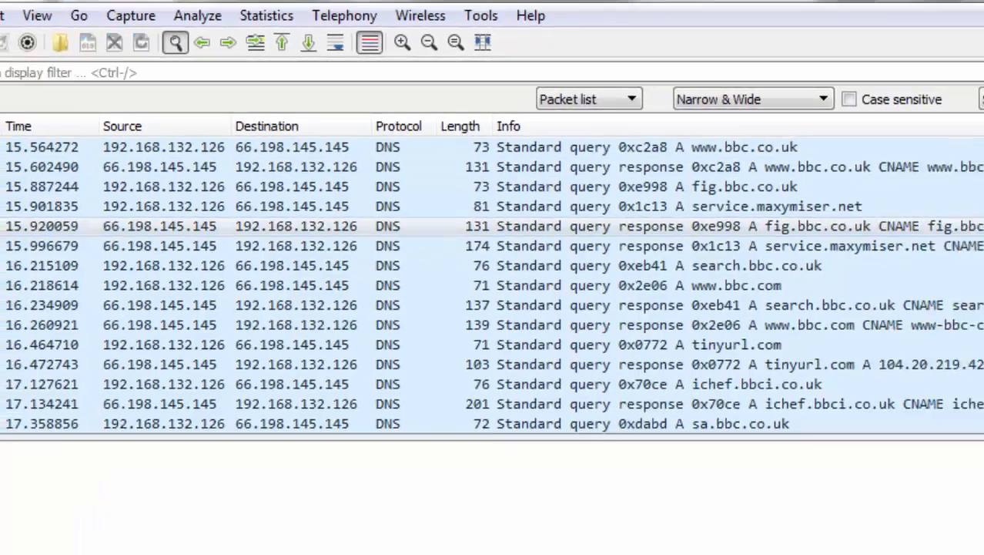
Inspect packet 15's TLSv1.2 record, collapse the SSL tree, then view its TCP and IPv4 layers
text(bbc)
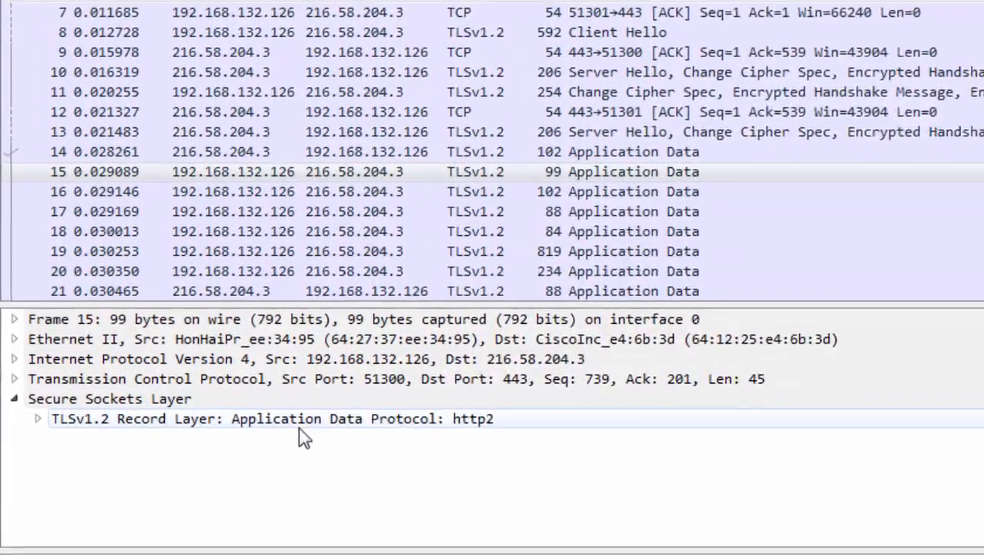
click(271, 418)
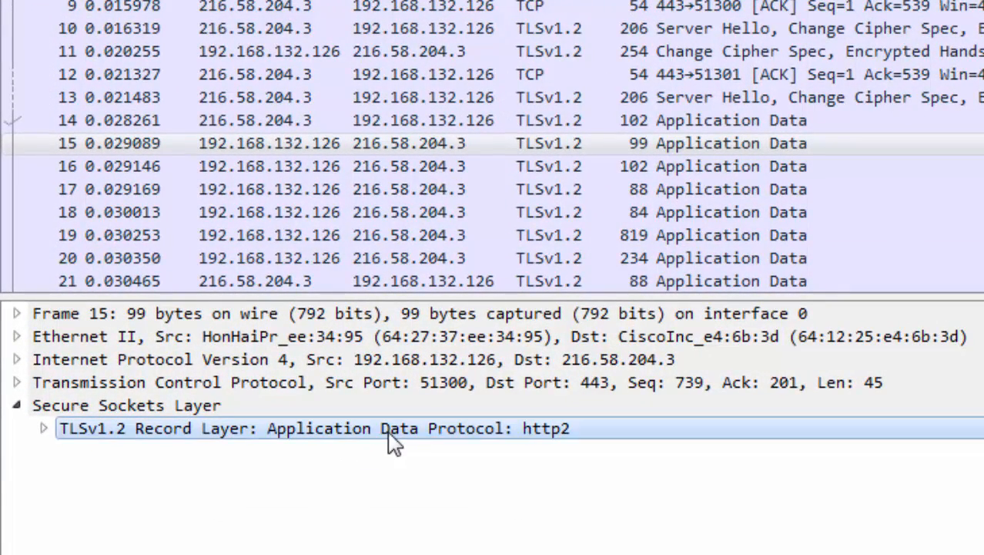
mouse_move(558, 443)
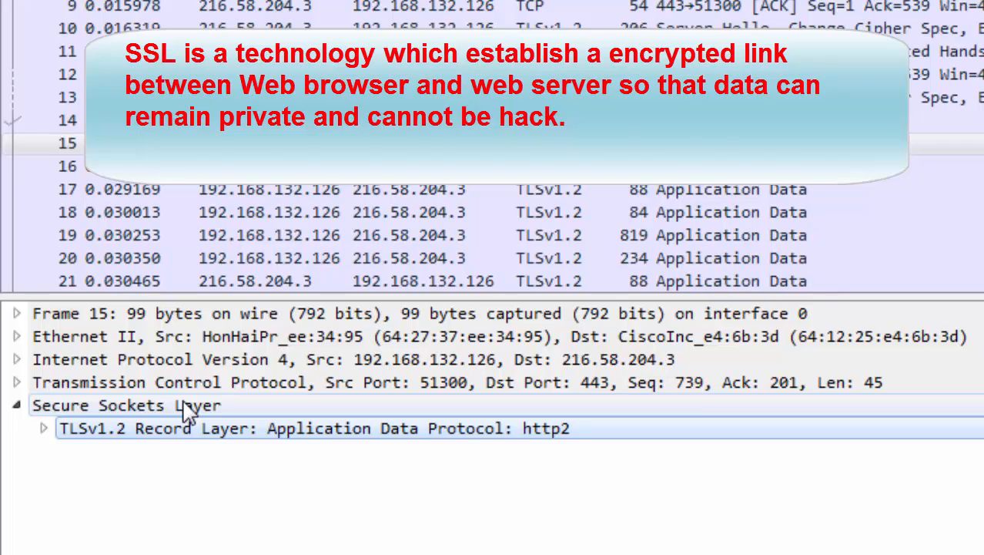
click(100, 405)
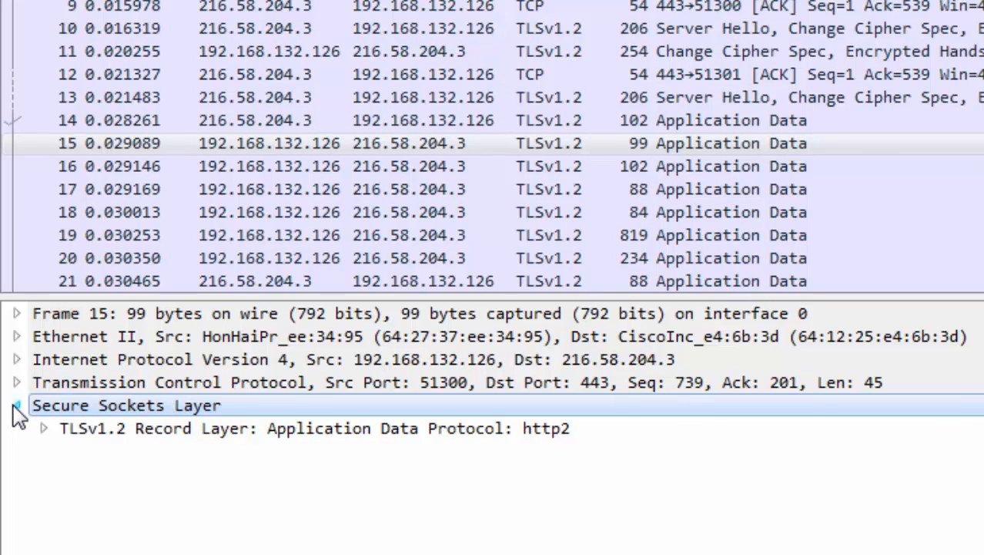
click(15, 405)
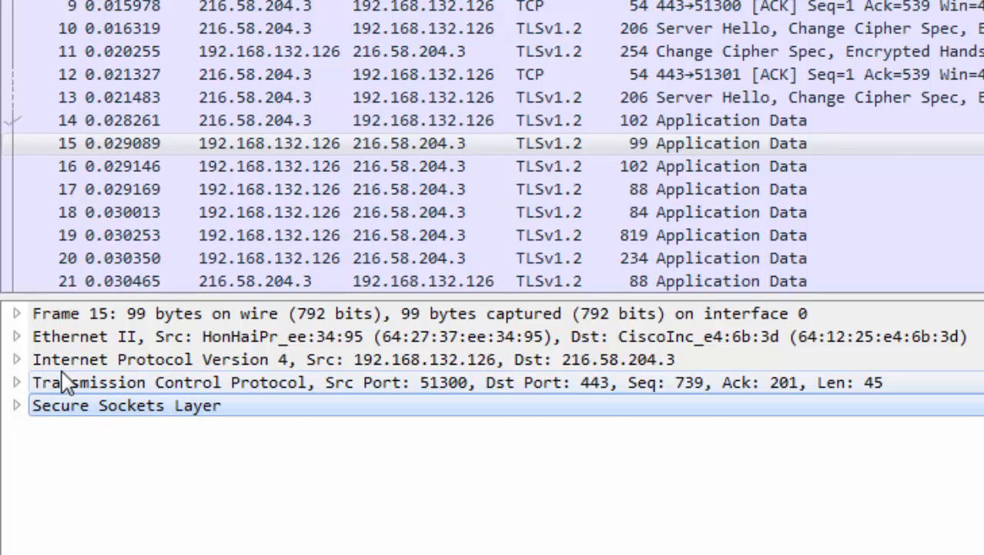
mouse_move(92, 393)
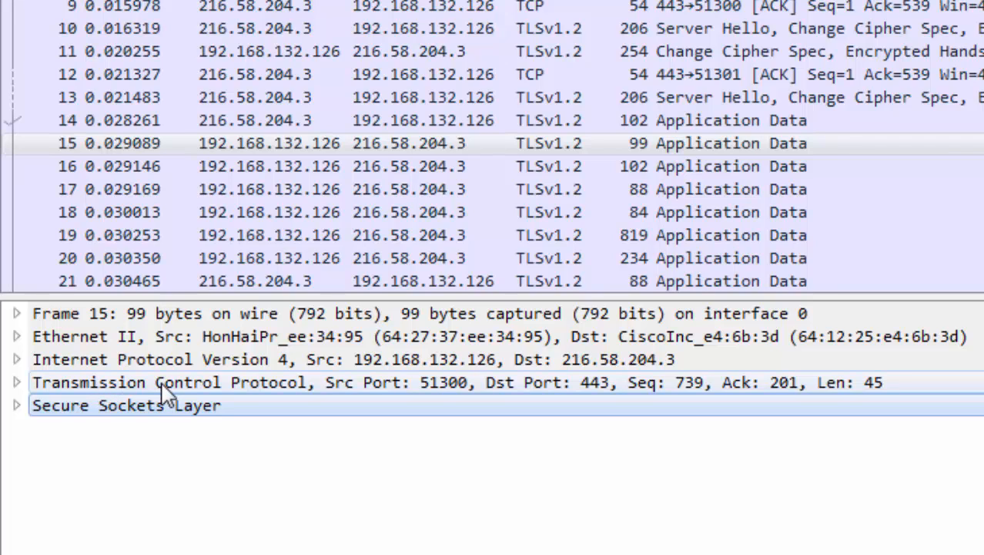
click(420, 382)
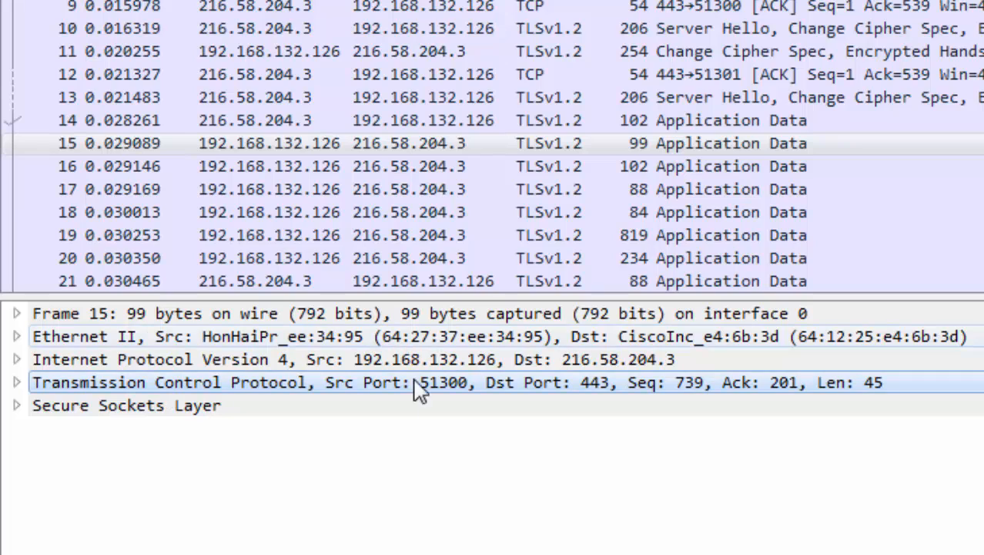
mouse_move(547, 397)
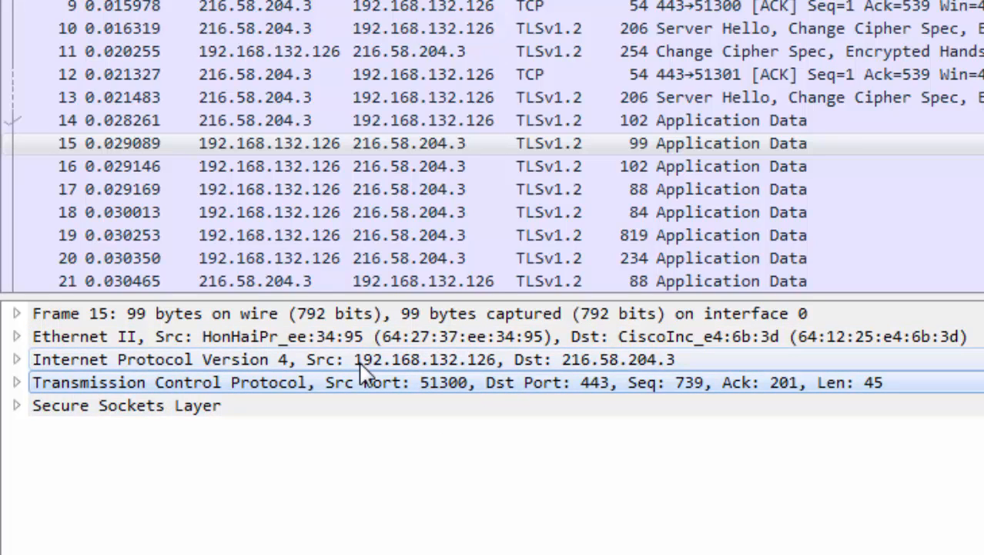
click(346, 359)
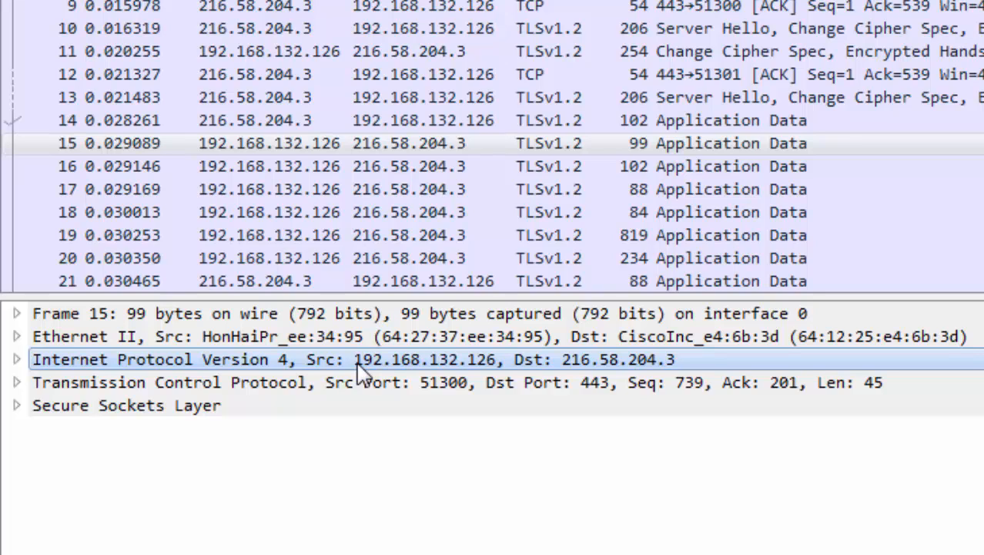
mouse_move(399, 375)
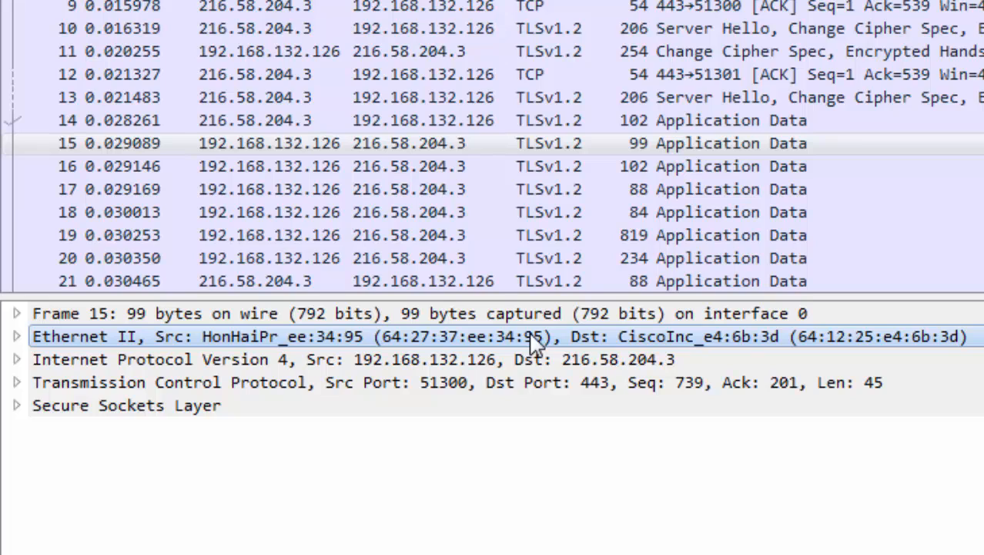
mouse_move(481, 344)
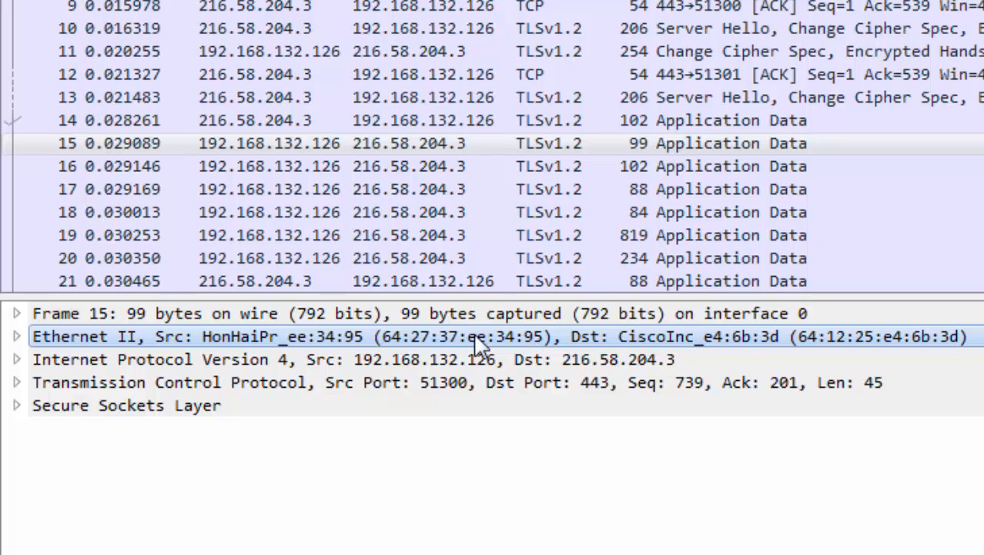
mouse_move(701, 351)
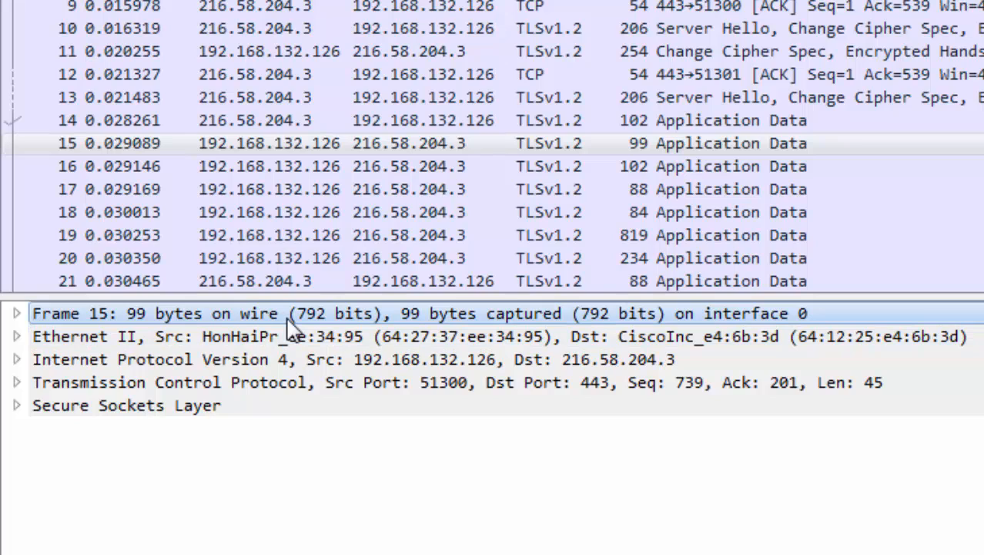
mouse_move(330, 330)
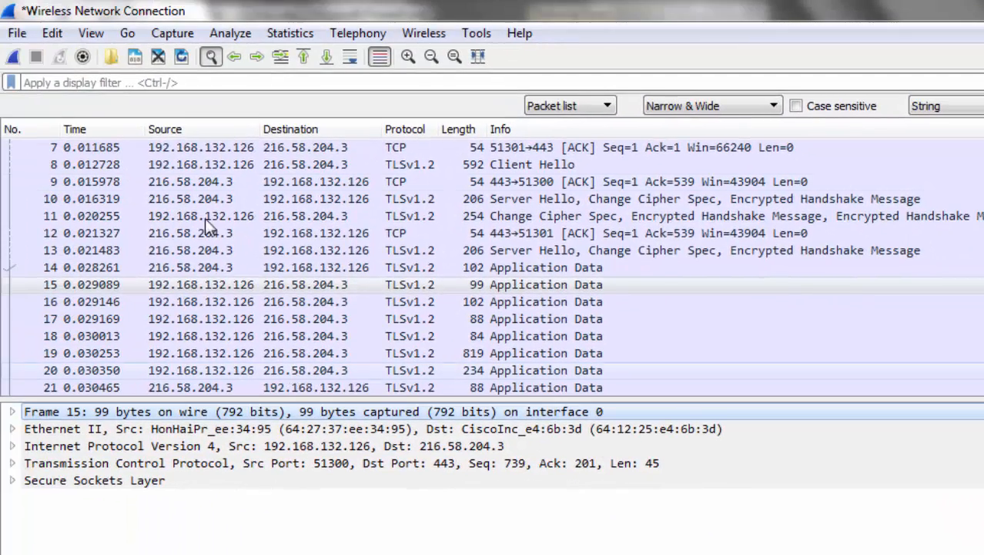
Start a fresh capture from the toolbar, triggering the unsaved-packets prompt
click(13, 57)
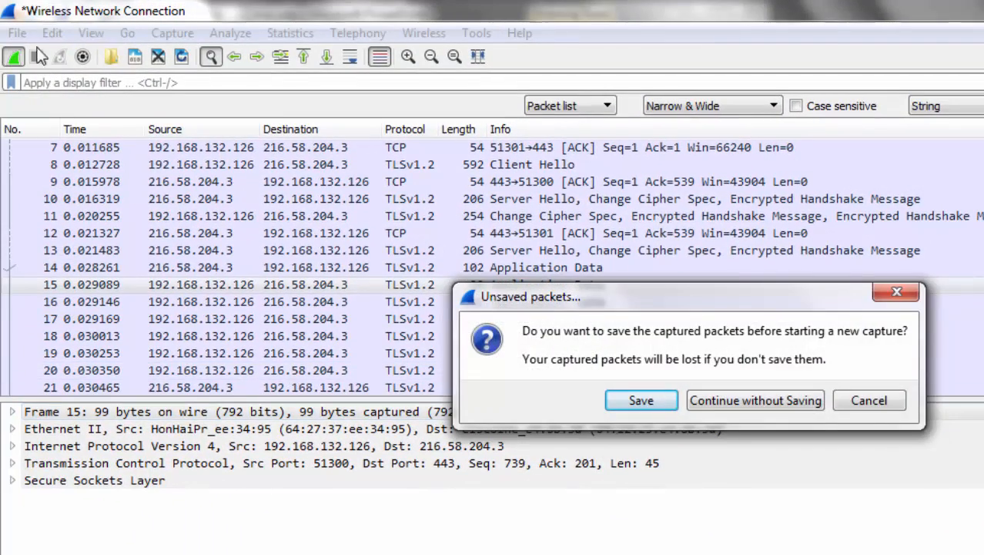
Choose Continue without Saving so the old packets are discarded and capturing restarts
click(755, 400)
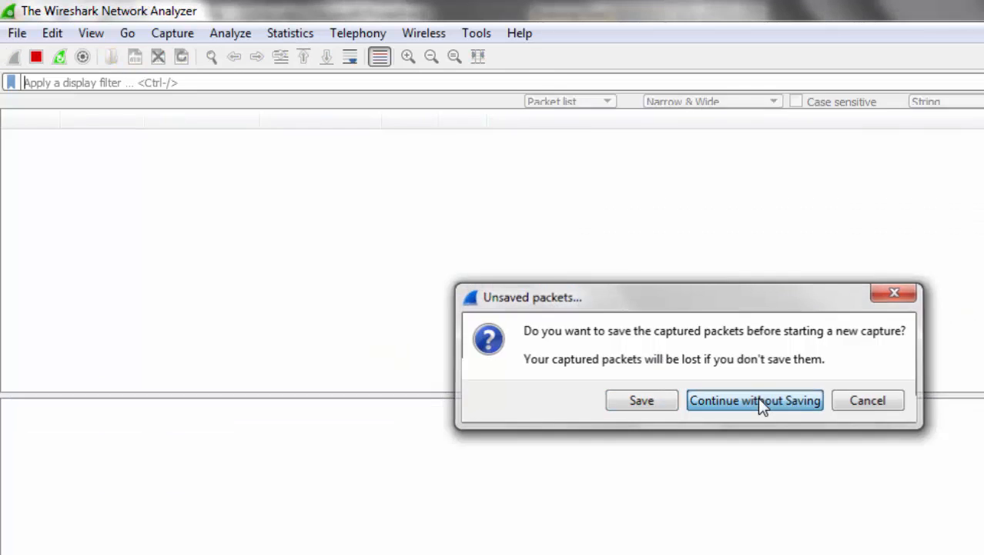
click(754, 399)
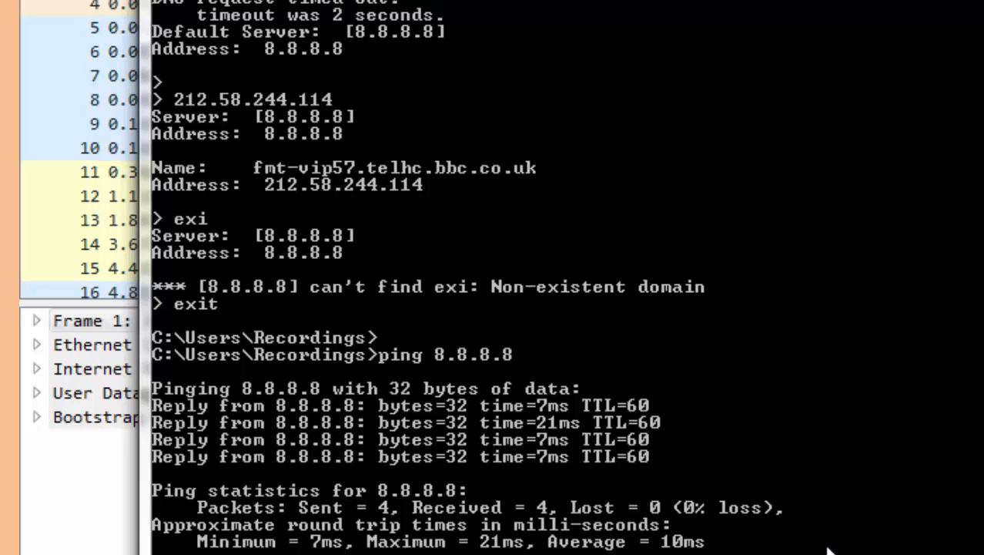
mouse_move(408, 514)
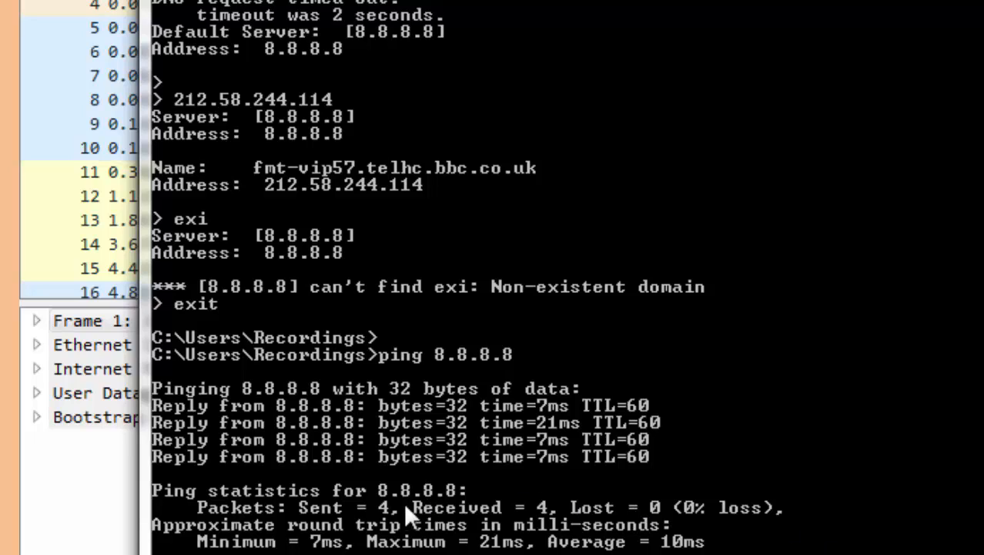
mouse_move(389, 515)
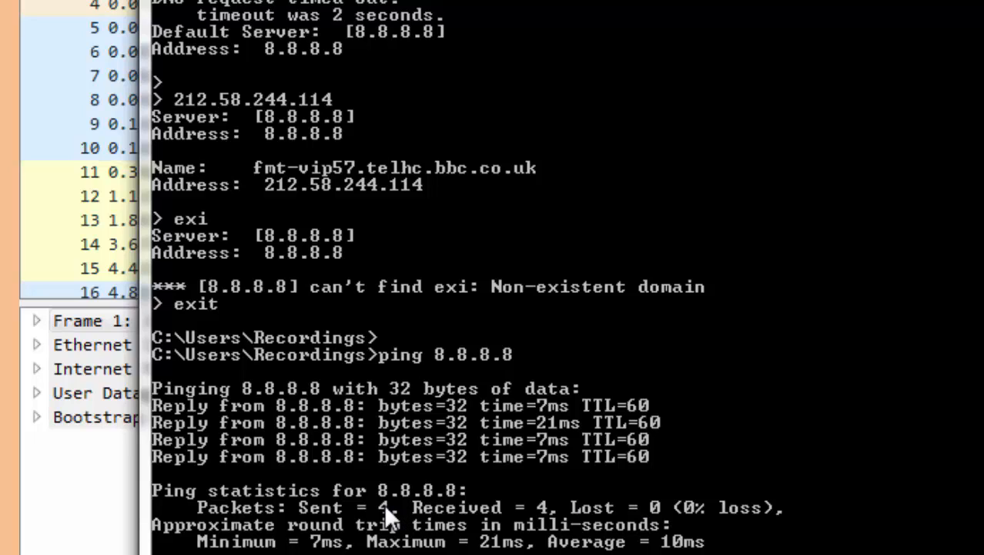
mouse_move(539, 511)
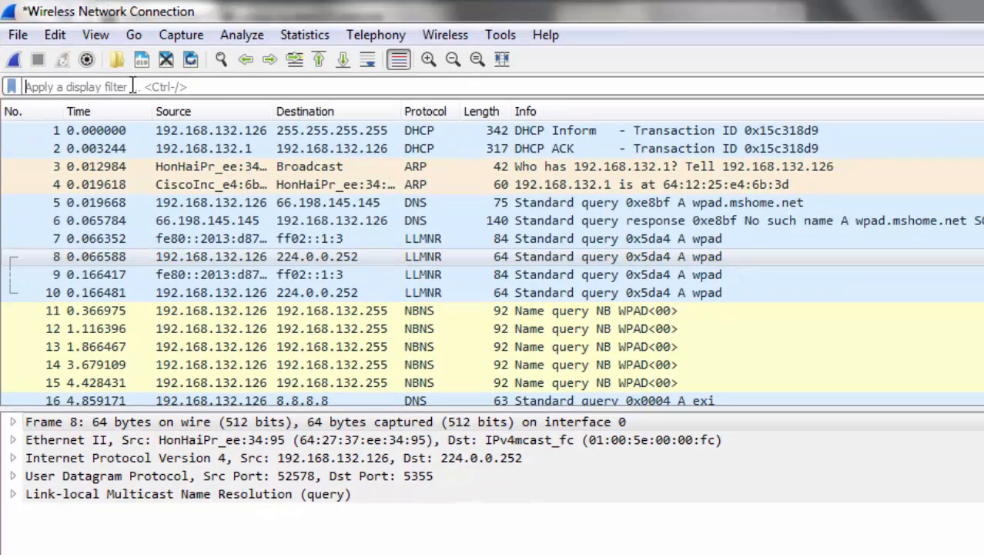
Apply the icmp display filter and select the first Echo request to 8.8.8.8
text(icmp)
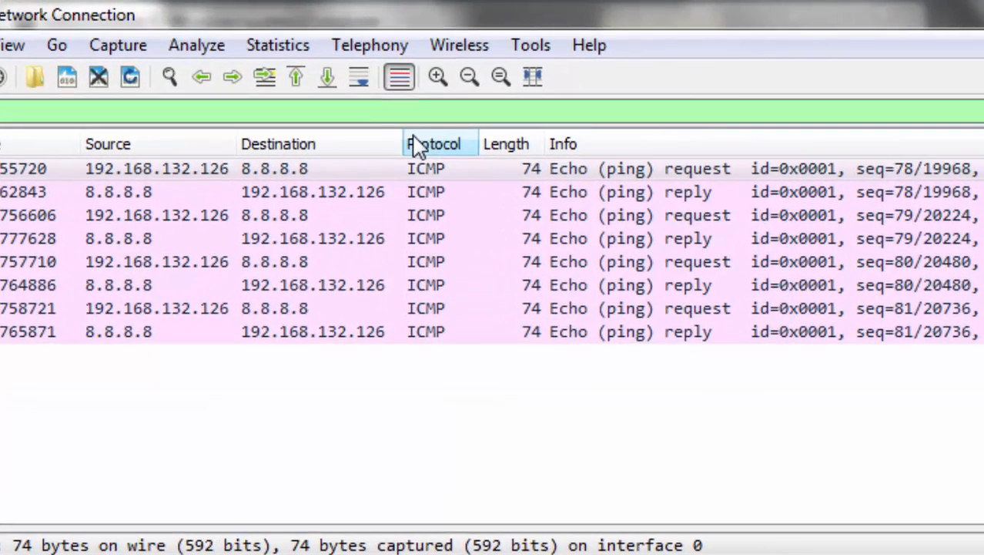
mouse_move(462, 339)
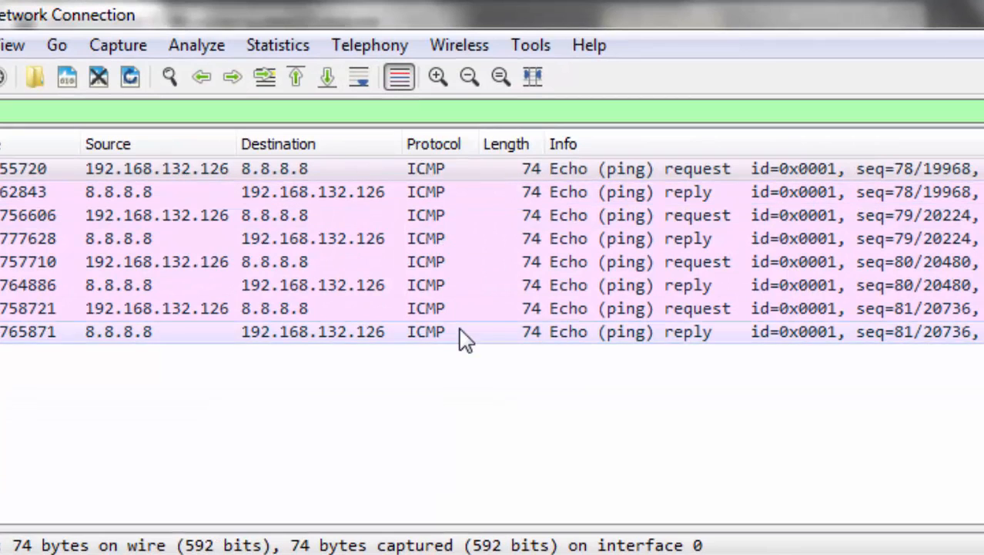
click(156, 169)
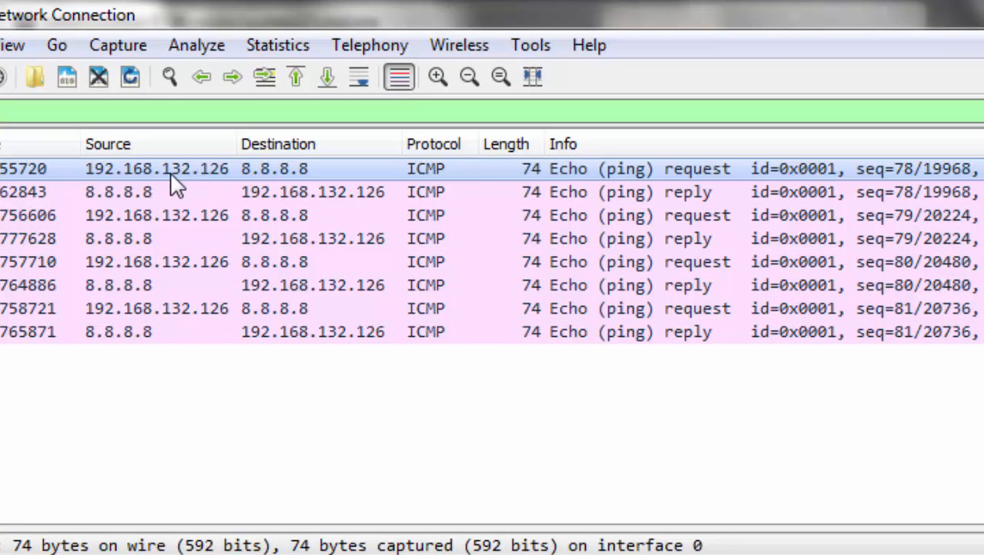
mouse_move(189, 185)
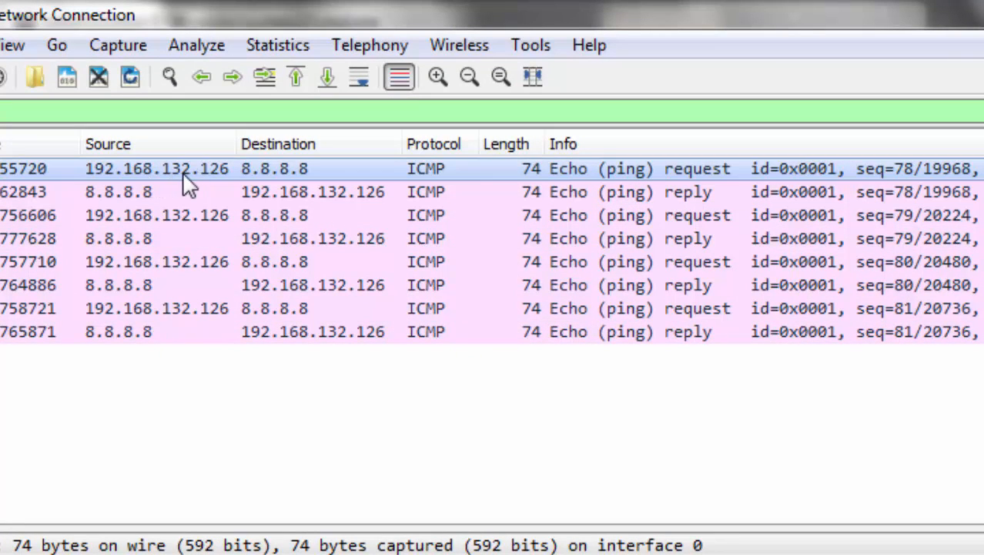
mouse_move(300, 171)
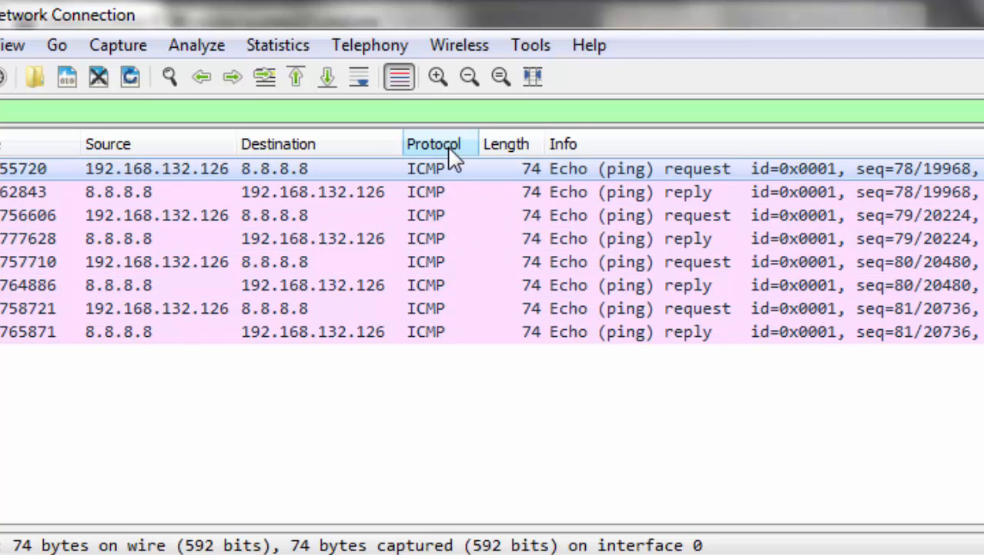
mouse_move(446, 297)
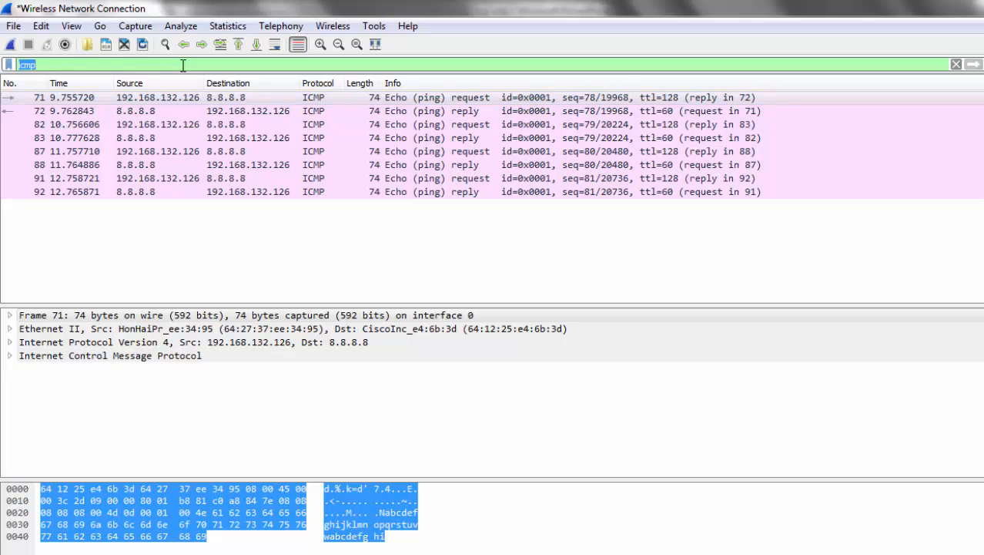
Enter 'tcp' as the display filter to show the TCP handshake and TLS exchanges
text(tcp)
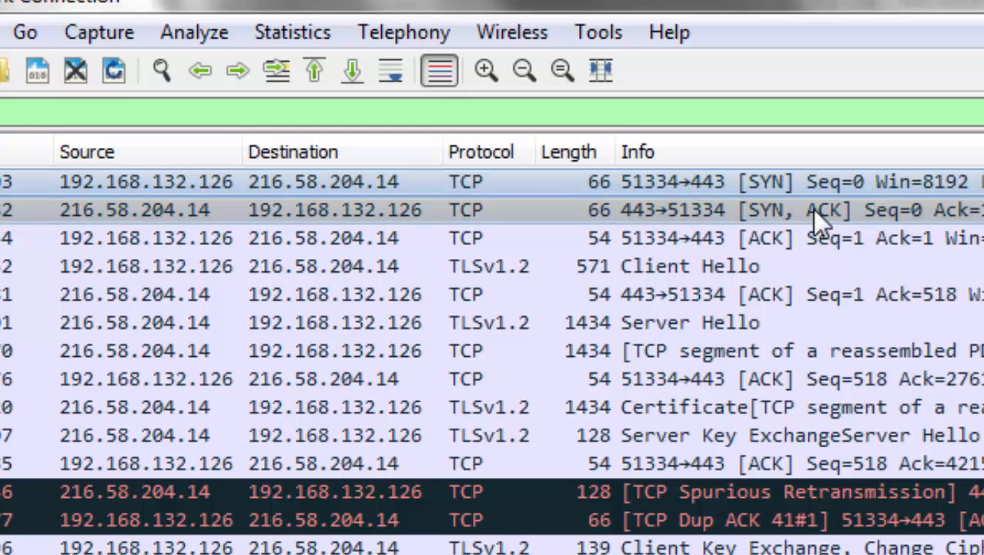
click(309, 210)
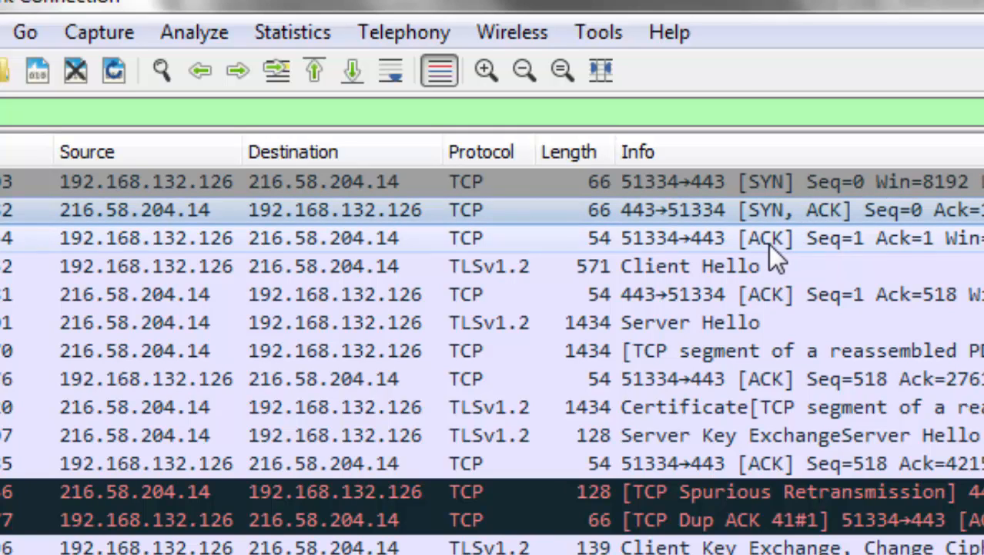
click(771, 237)
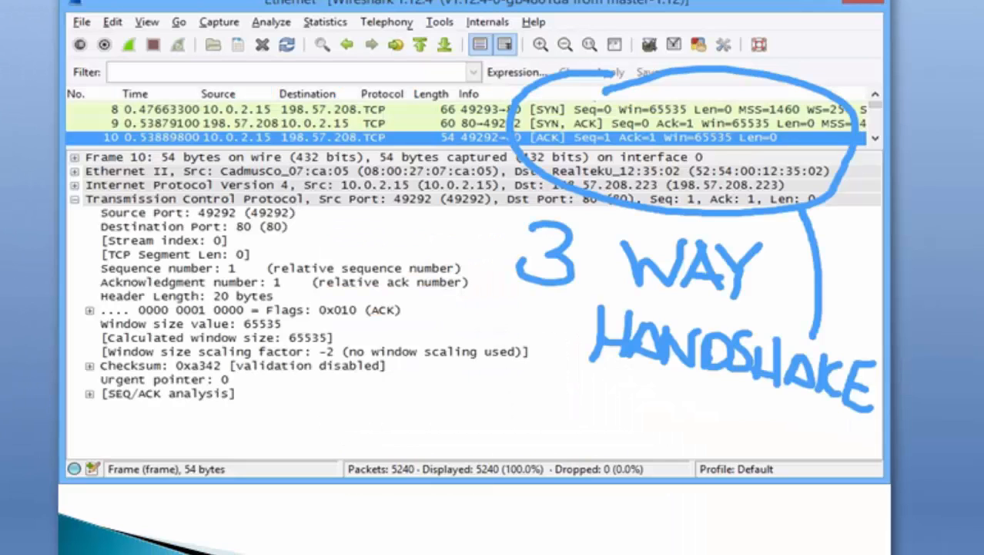
mouse_move(75, 262)
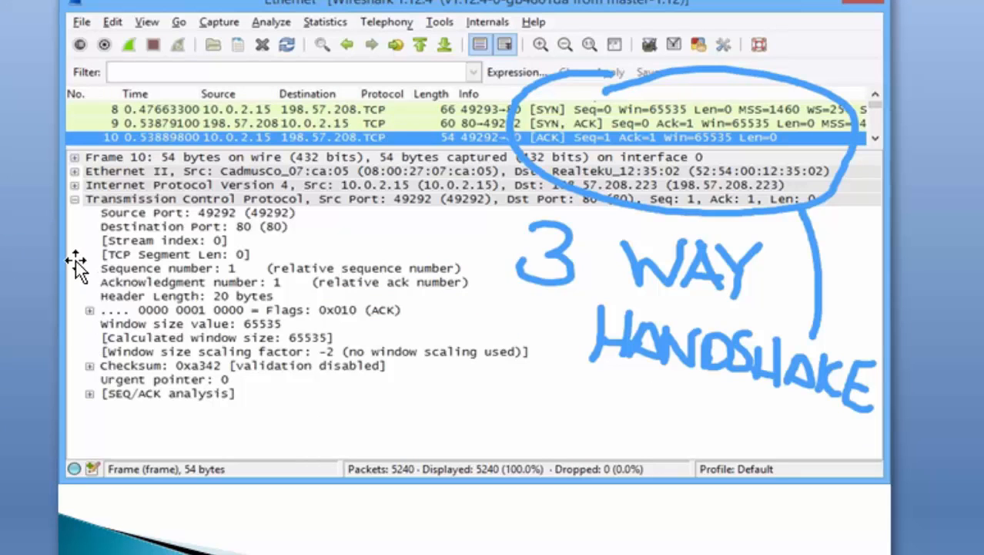